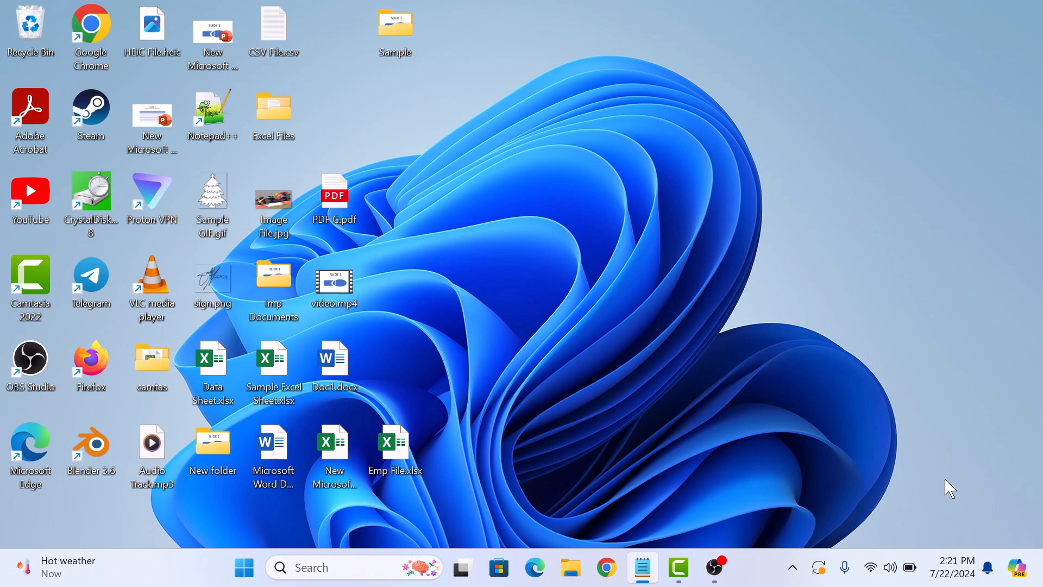
pyautogui.moveTo(395, 84)
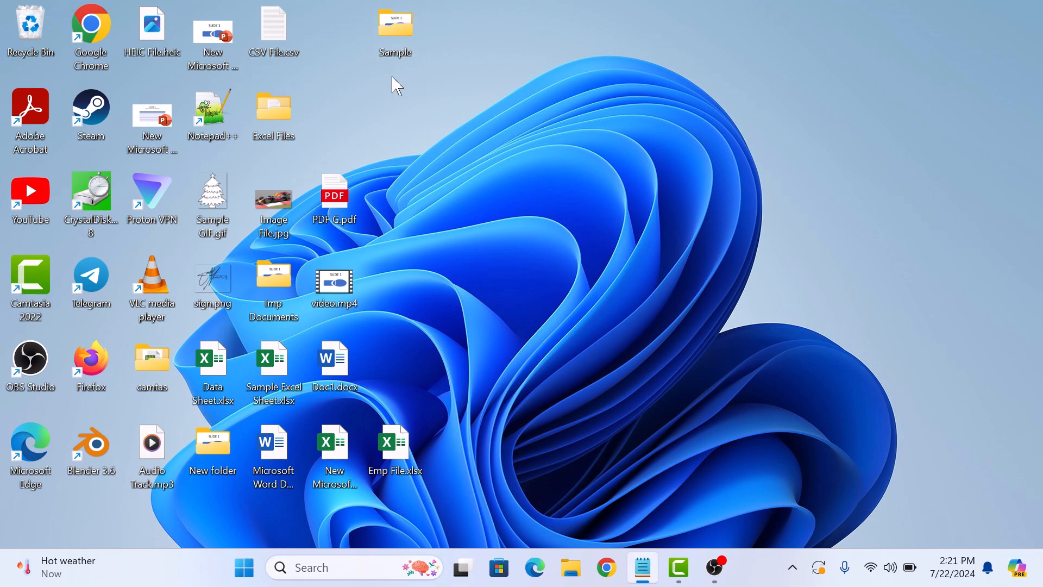
pyautogui.moveTo(427, 97)
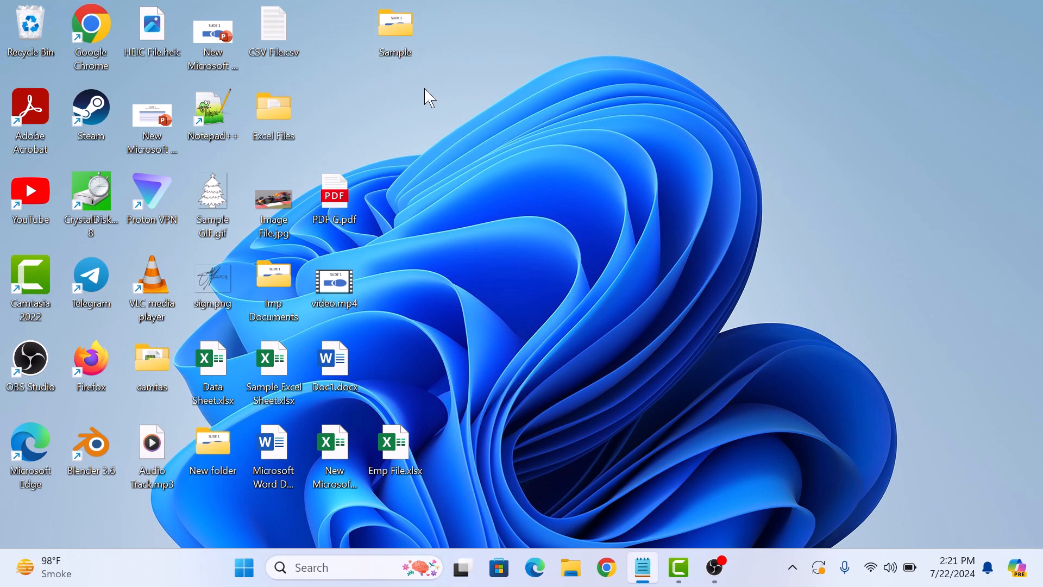
# Compress the desktop Sample folder into a Sample.zip archive using Compress to ZIP file.
pyautogui.click(394, 31)
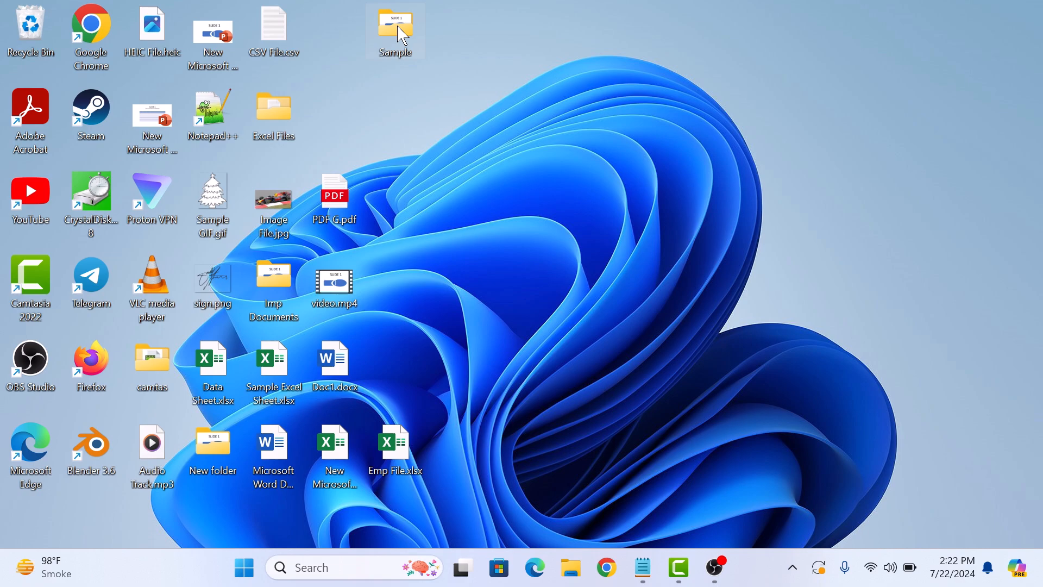
pyautogui.rightClick(396, 30)
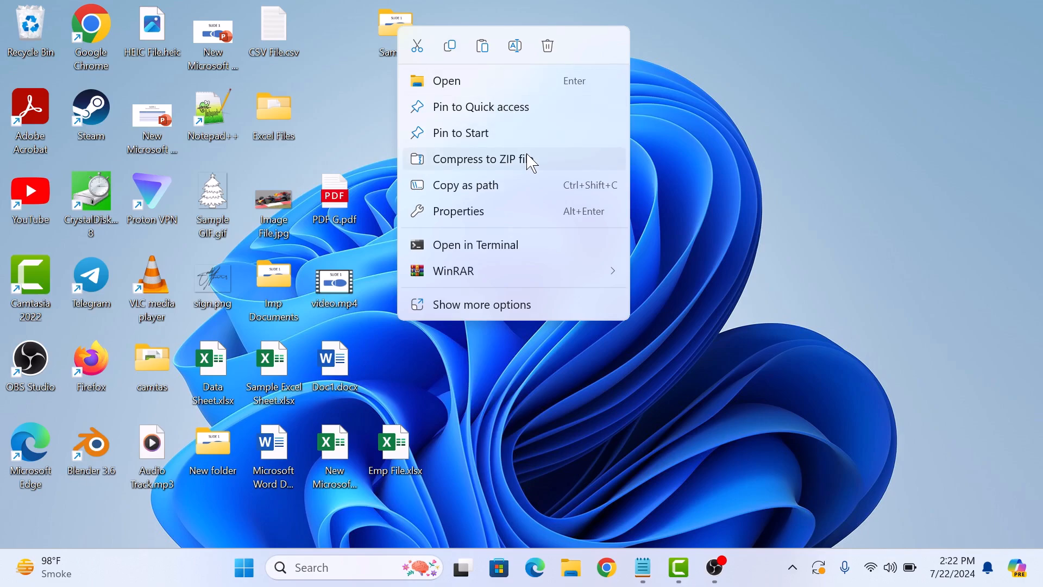
pyautogui.click(478, 158)
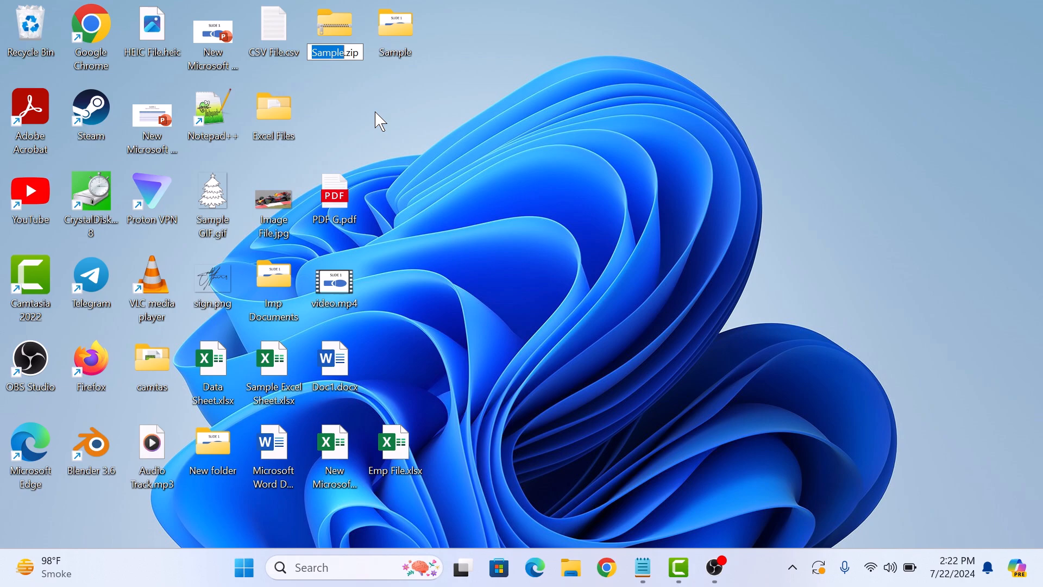
pyautogui.moveTo(342, 90)
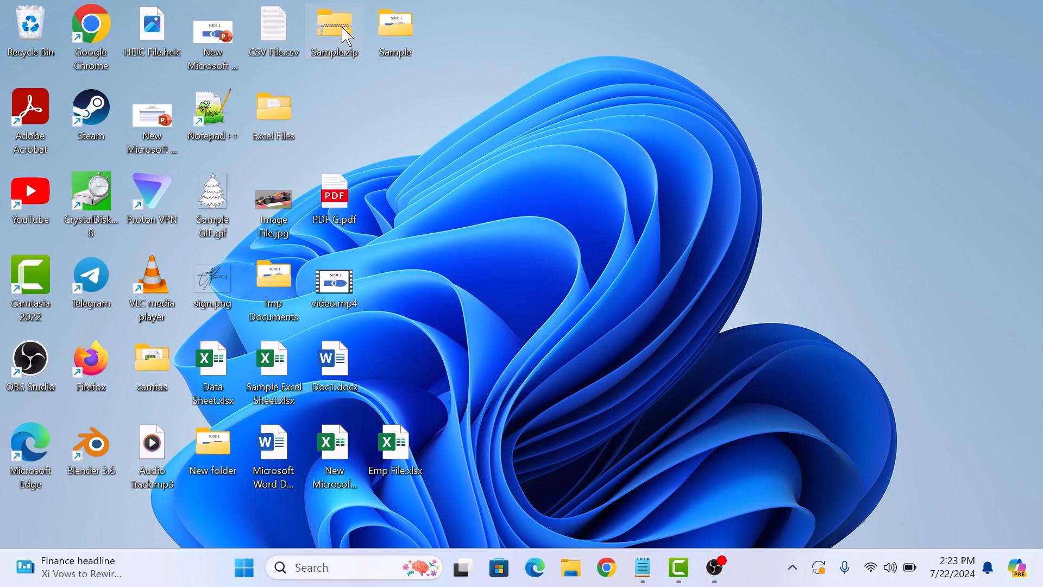
# Extract Sample.zip via Extract All into a new Sample2 desktop folder and show its Sample folder.
pyautogui.rightClick(335, 31)
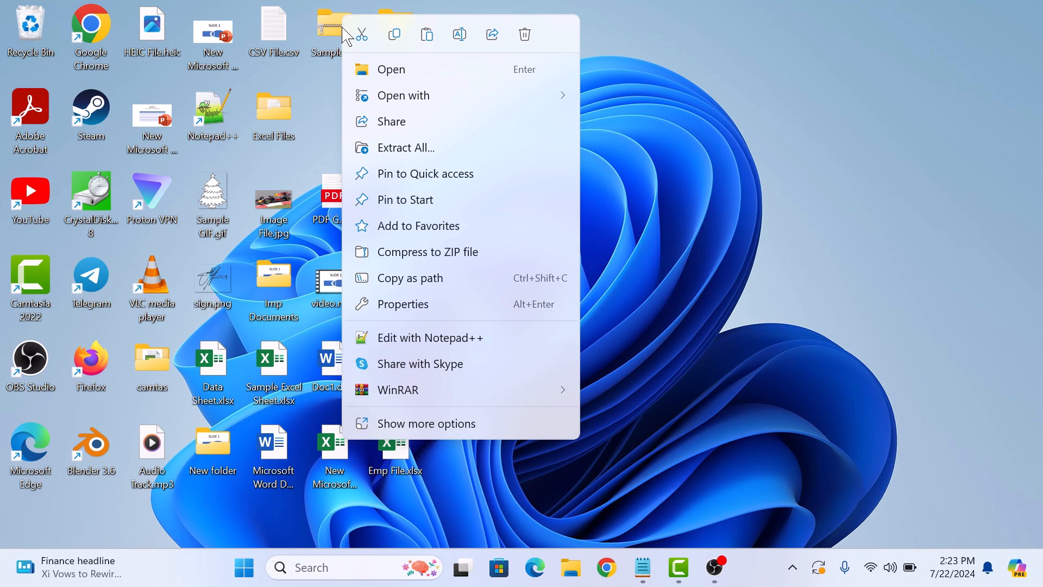
pyautogui.click(406, 146)
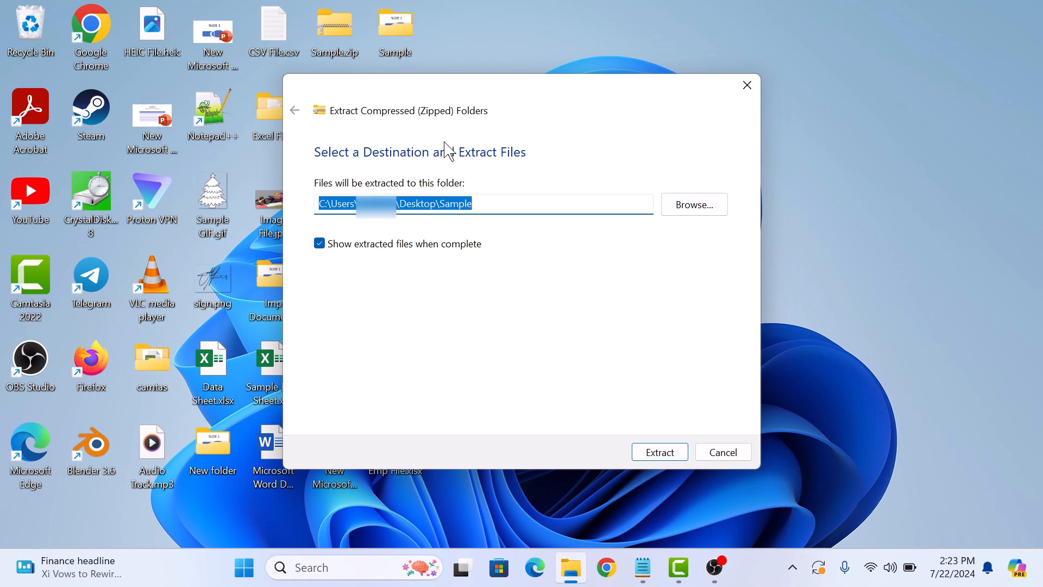
pyautogui.write('2')
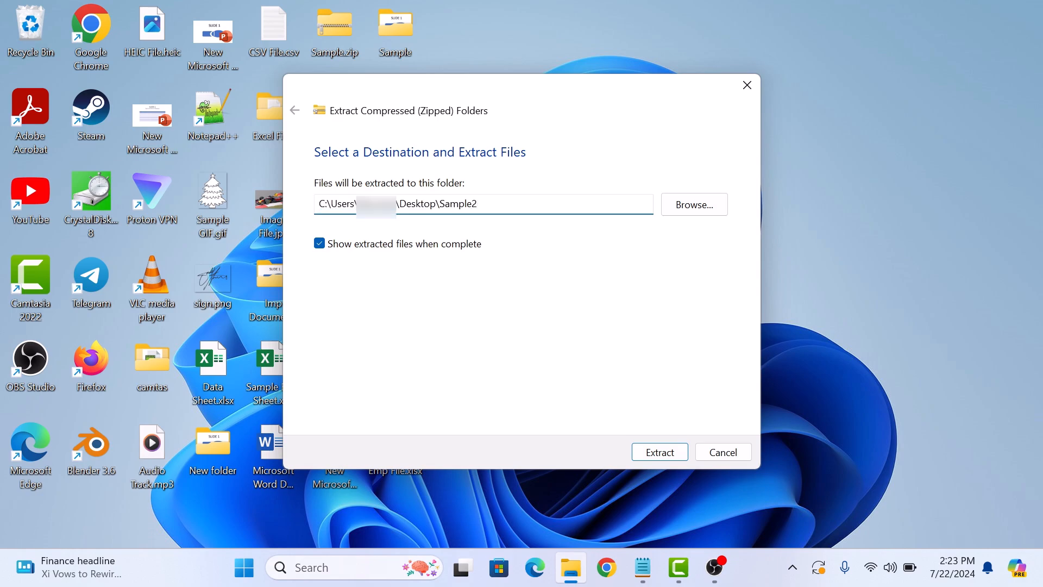
pyautogui.click(659, 451)
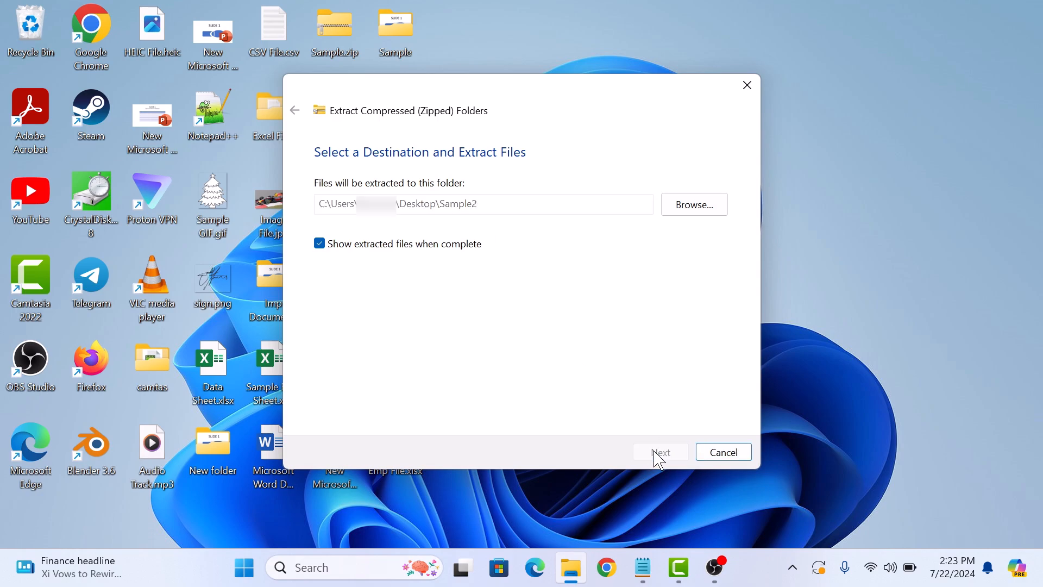
pyautogui.click(659, 452)
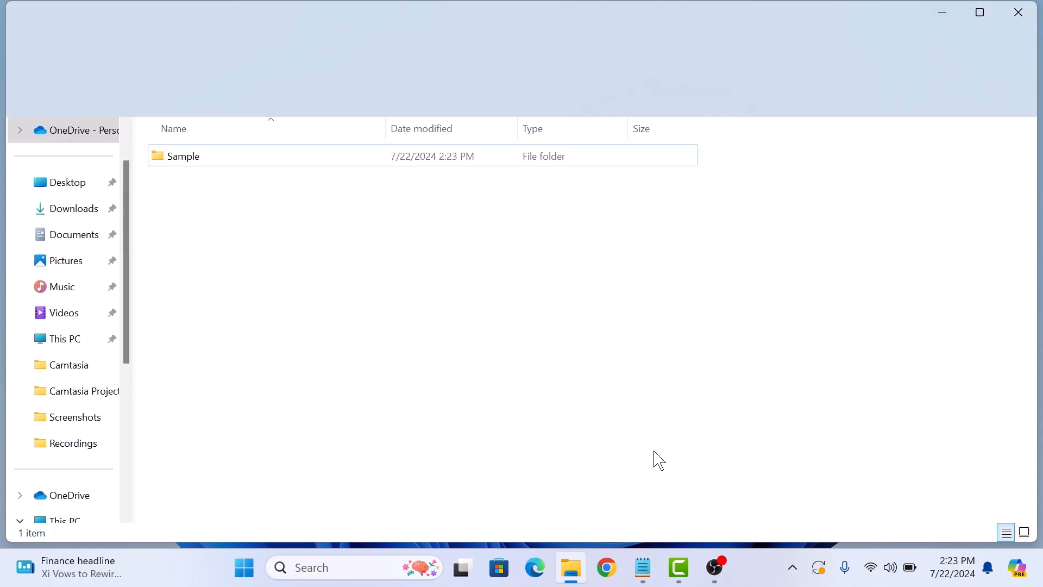